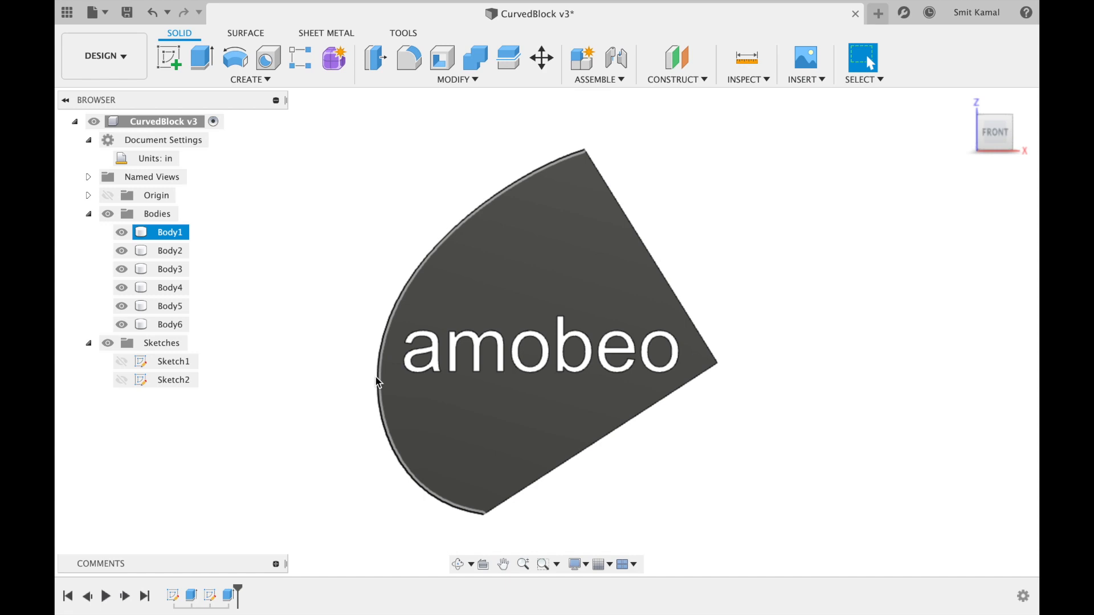
- Create Point4 on the curved edge at proportional distance 0.5 using Point Along Path
click(375, 296)
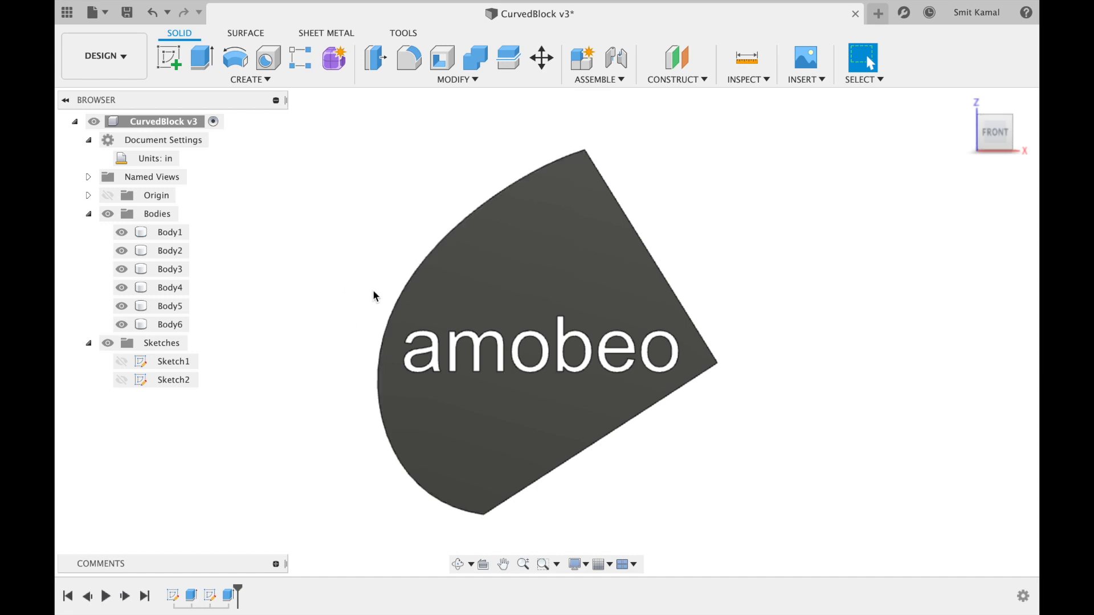
click(673, 79)
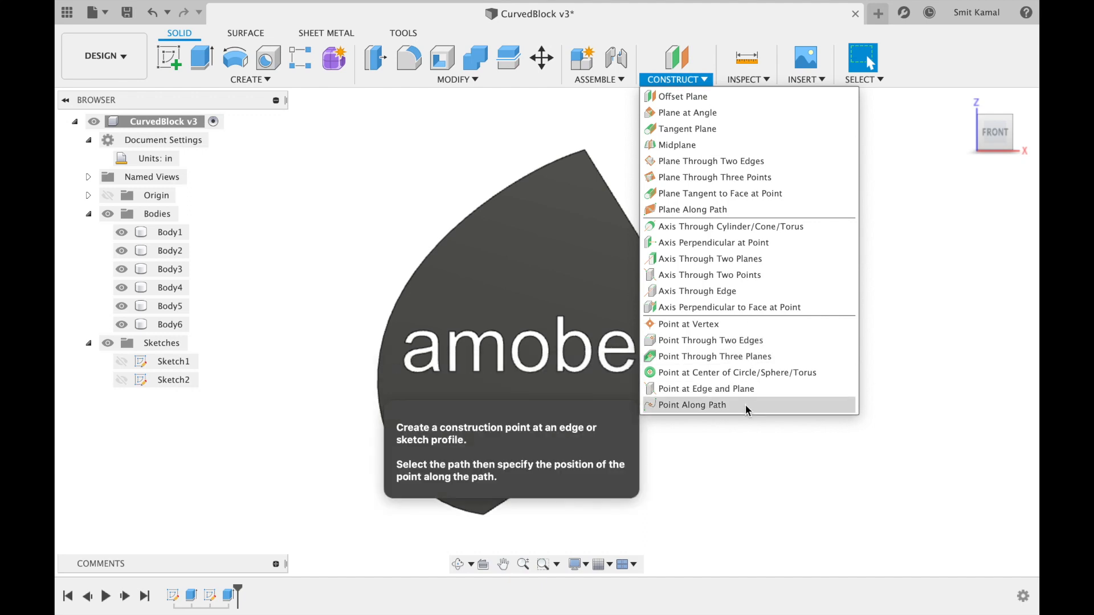
click(692, 404)
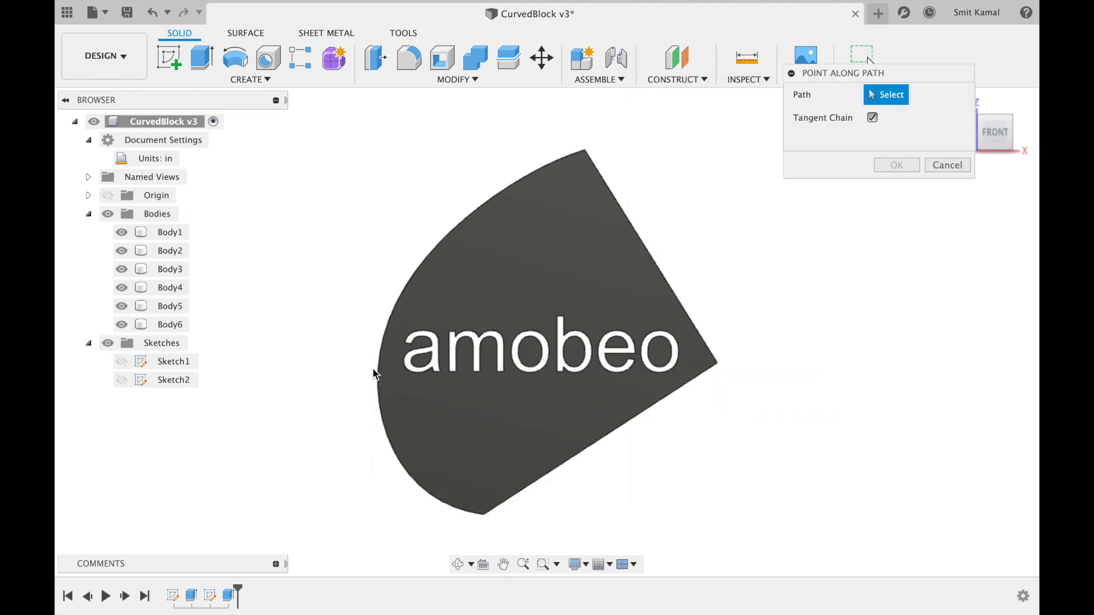
click(385, 356)
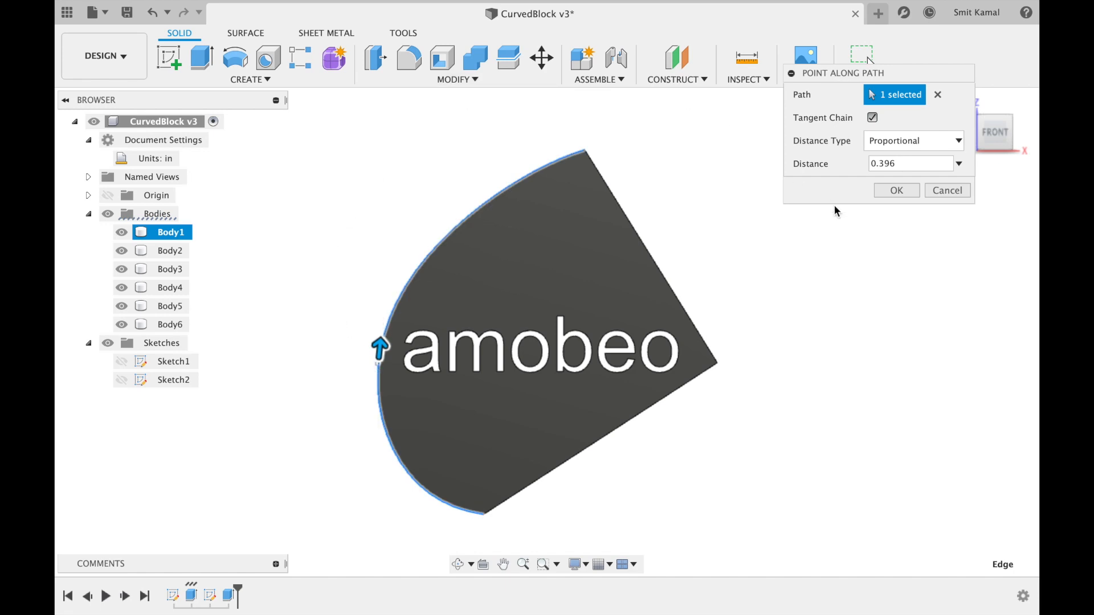
mouse_move(875, 147)
text(0.5)
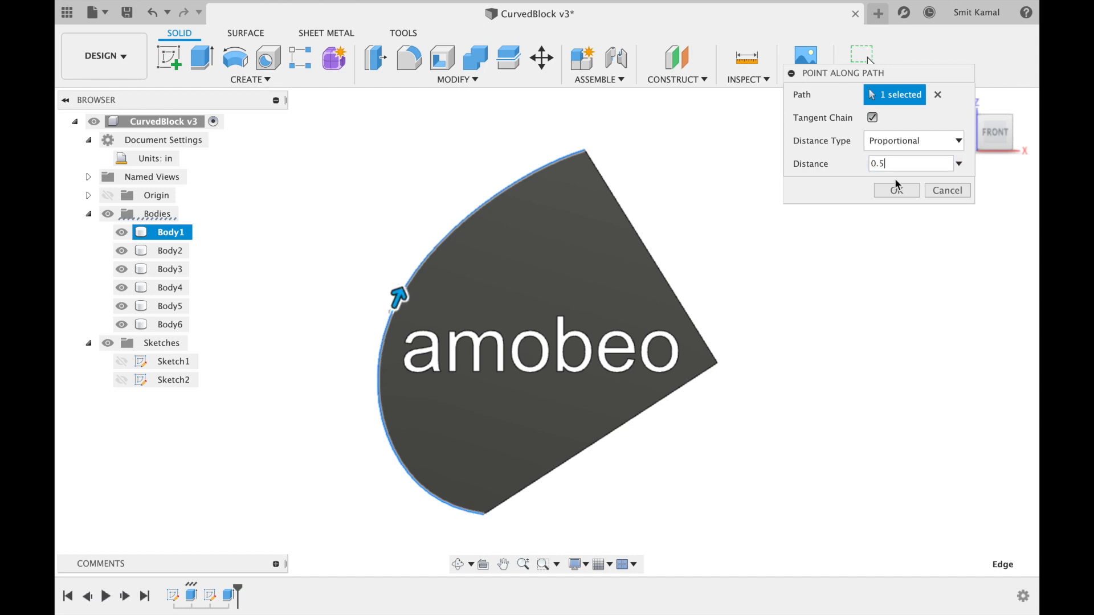
click(896, 190)
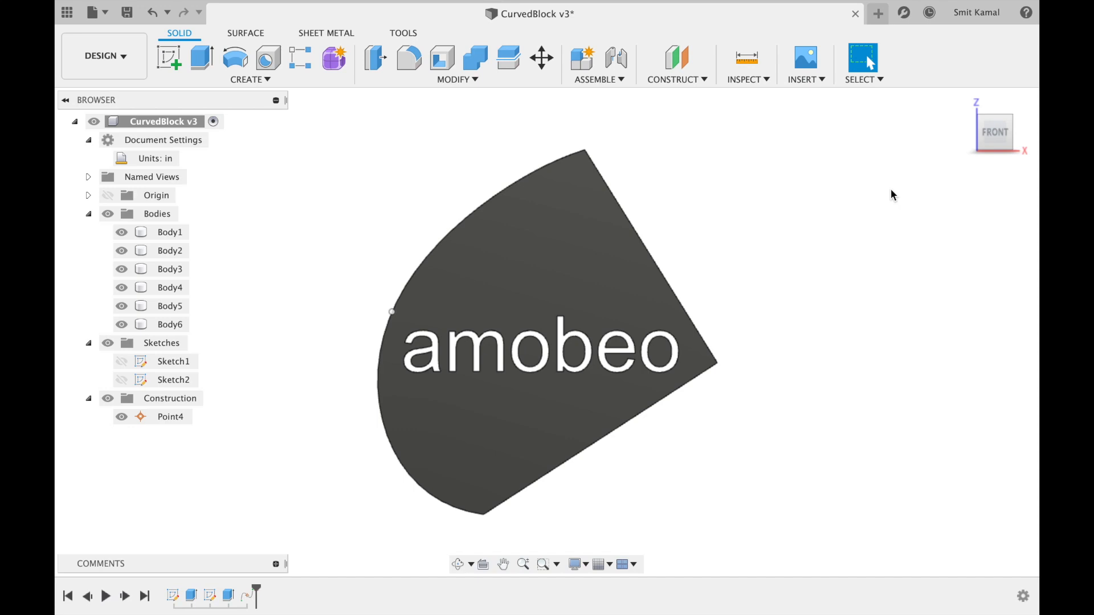
click(170, 417)
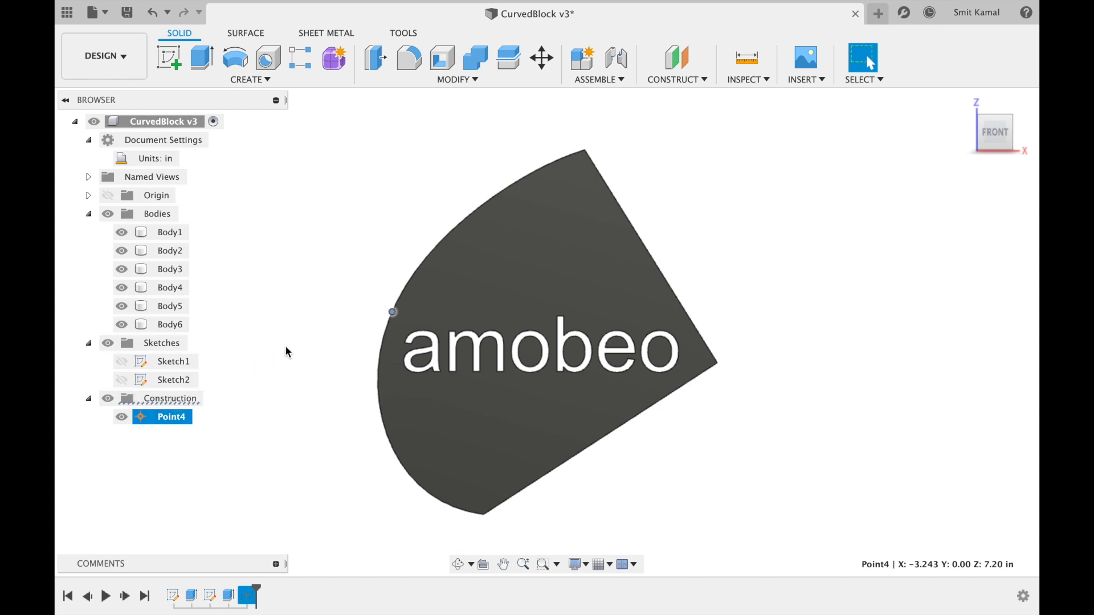
click(168, 231)
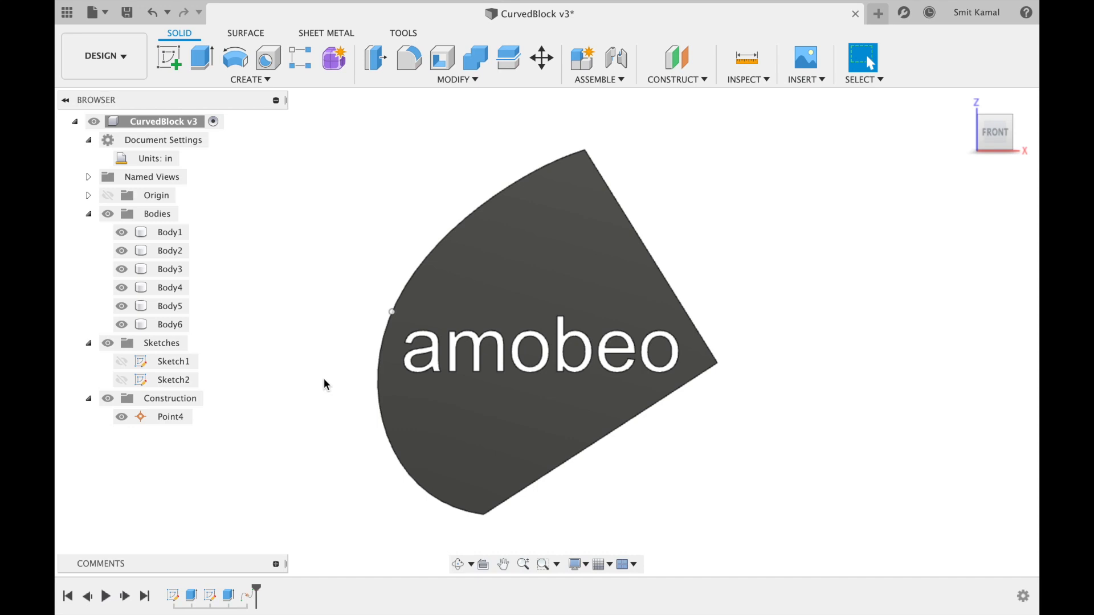
mouse_move(584, 467)
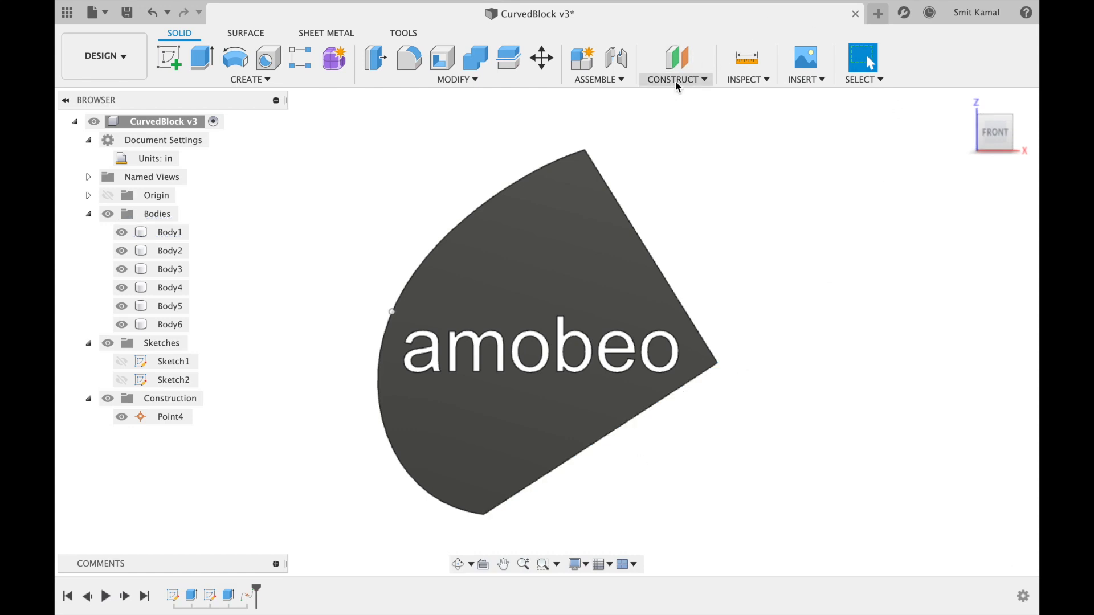
- Create Point5 on the lower straight edge at a physical distance of 1 in
click(675, 78)
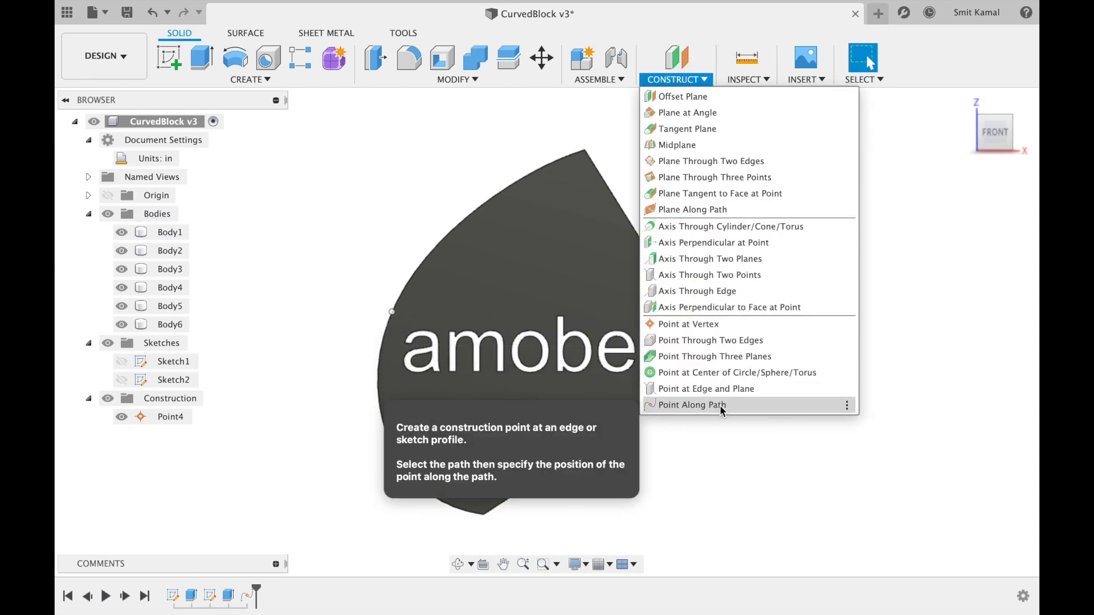
click(690, 404)
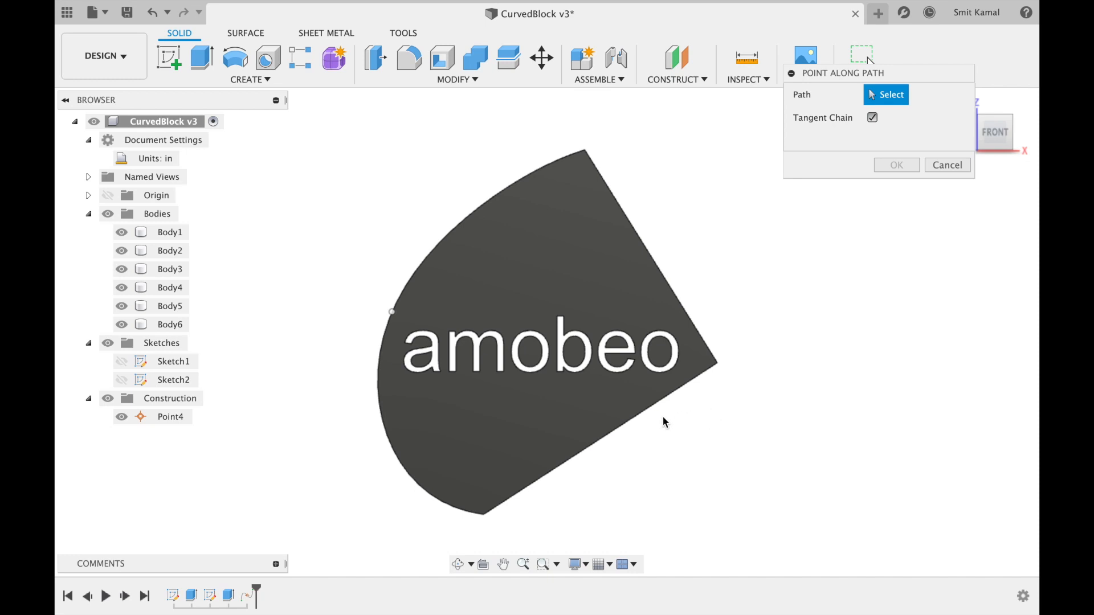
click(634, 415)
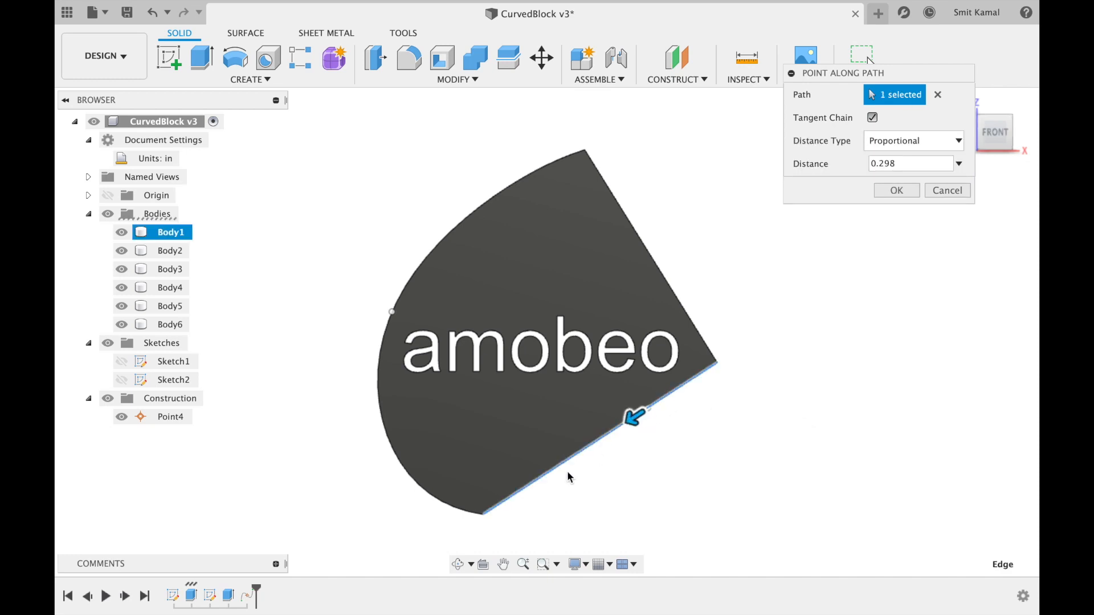
mouse_move(602, 487)
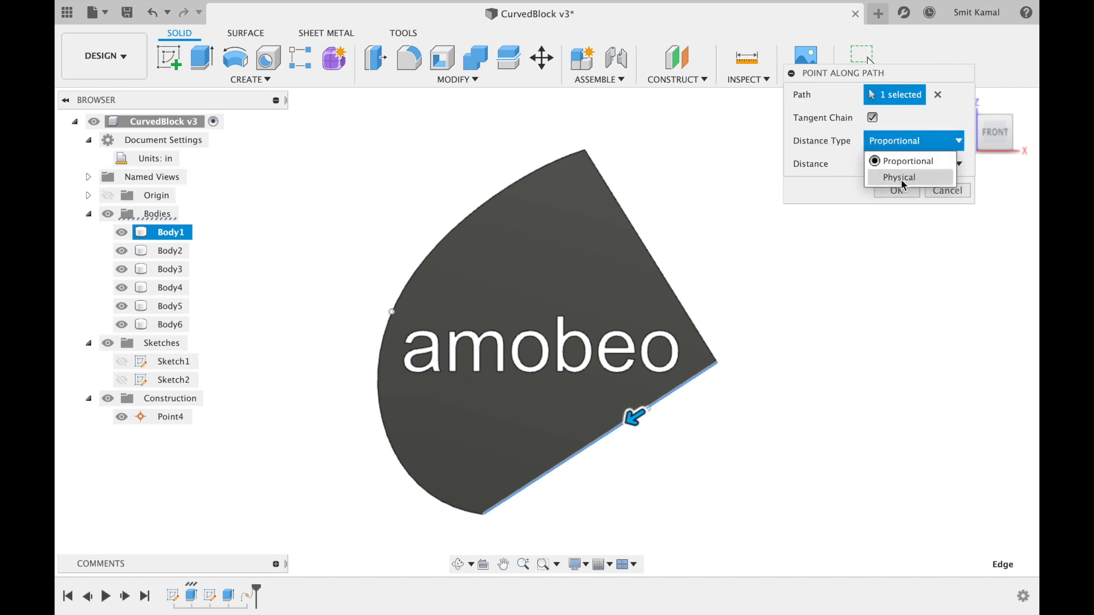
click(899, 176)
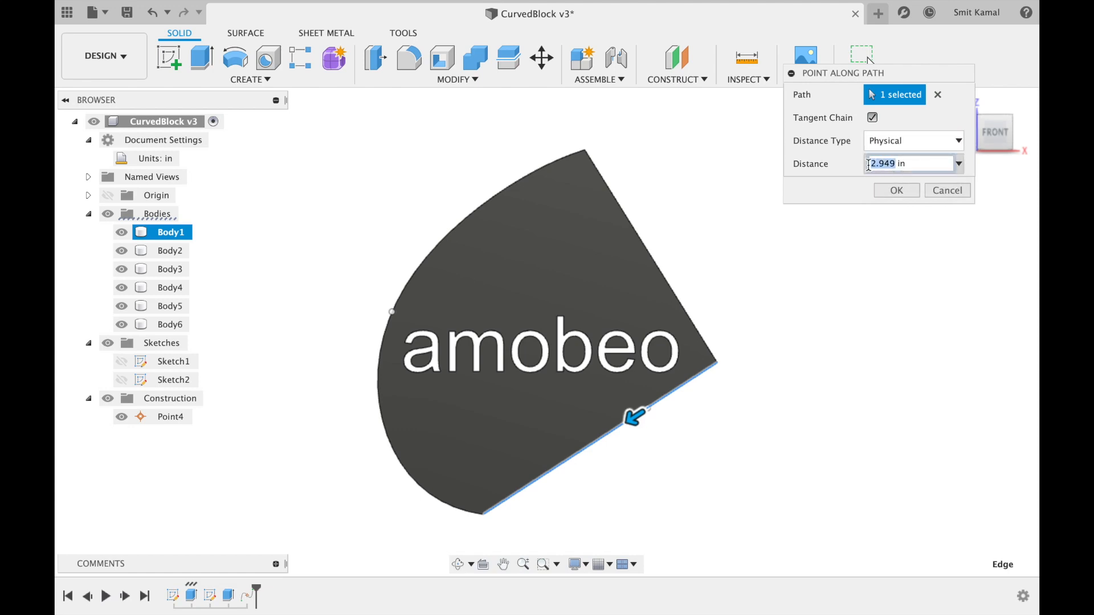
text(1 in)
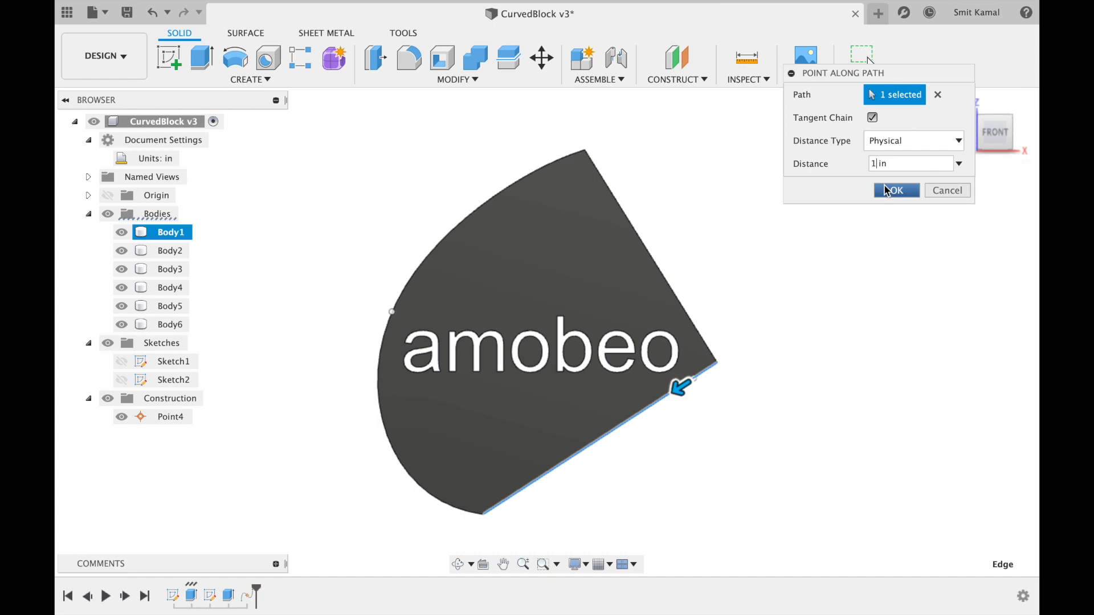
click(895, 190)
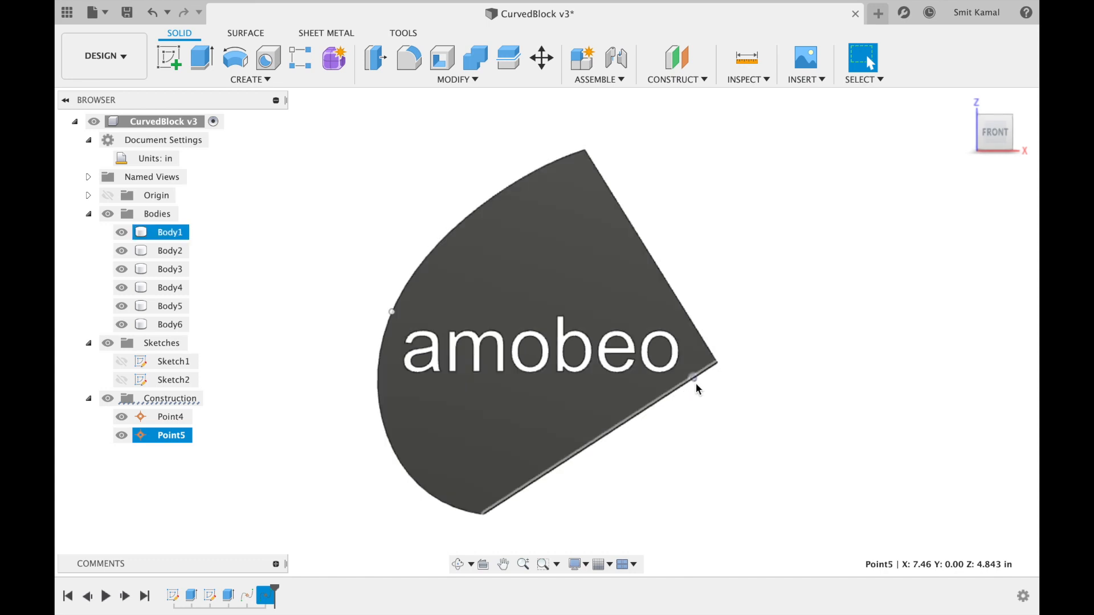
click(711, 419)
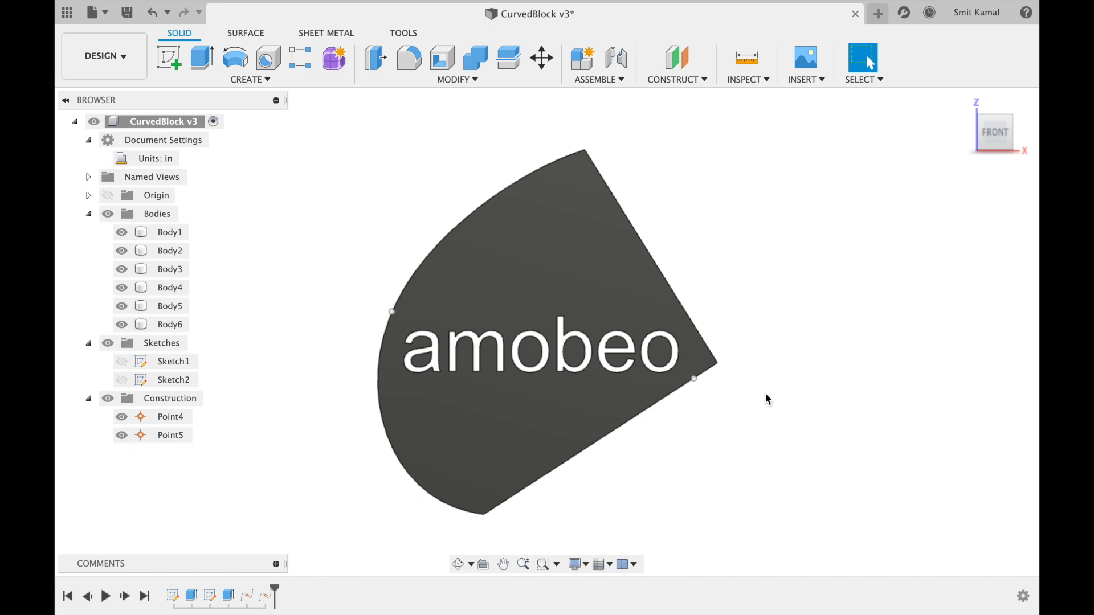
- Deselect Point5 and bring up the construction features list again
click(697, 339)
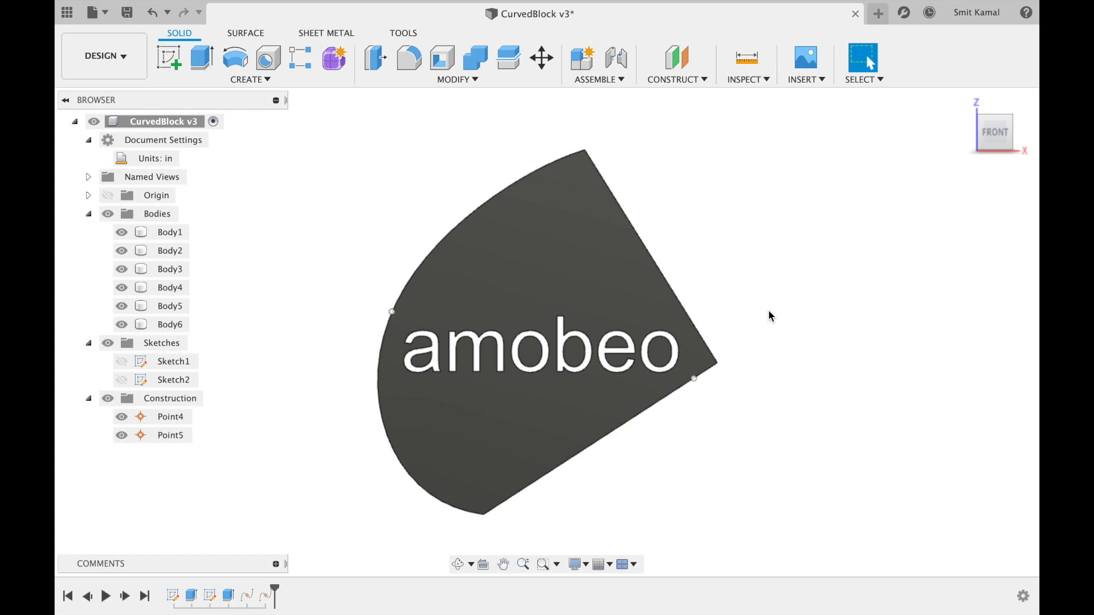
mouse_move(753, 241)
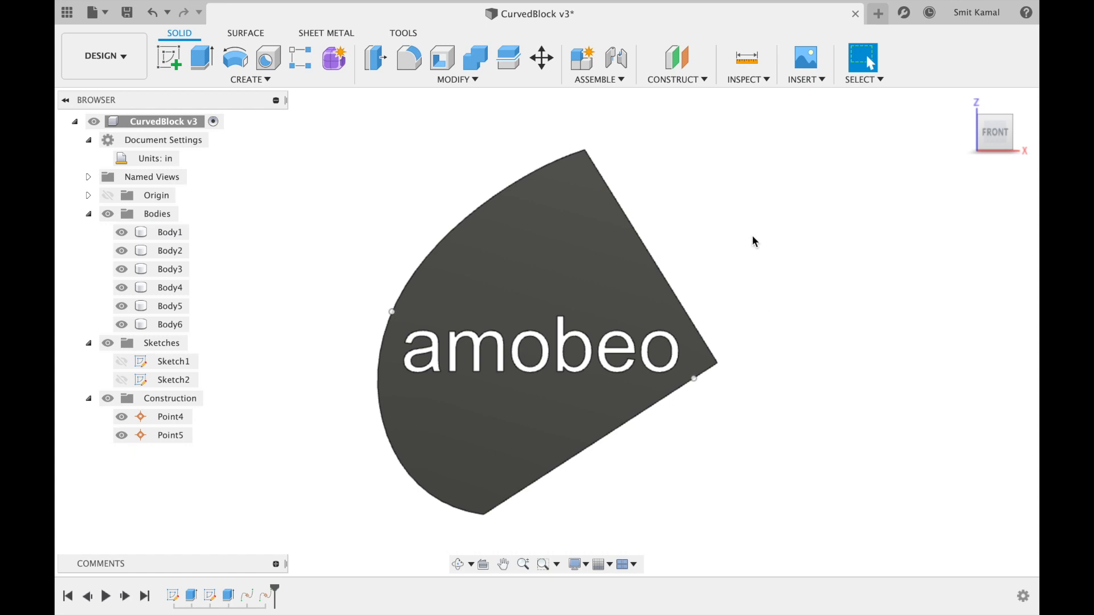
click(674, 79)
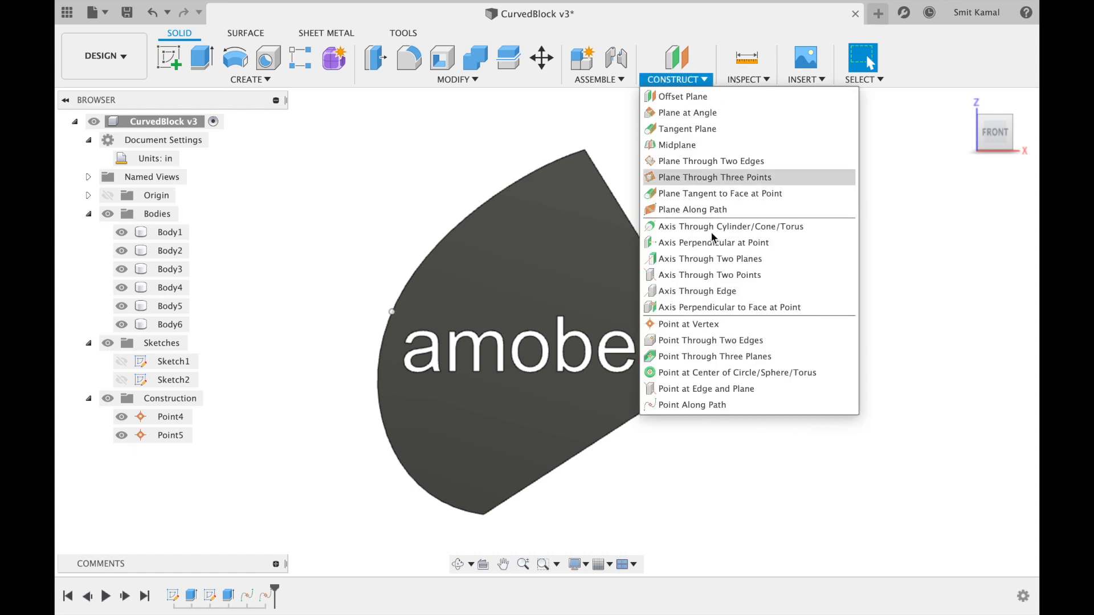
- Create Point6 on the straight edges at proportional distance 0.75 along the path
click(691, 404)
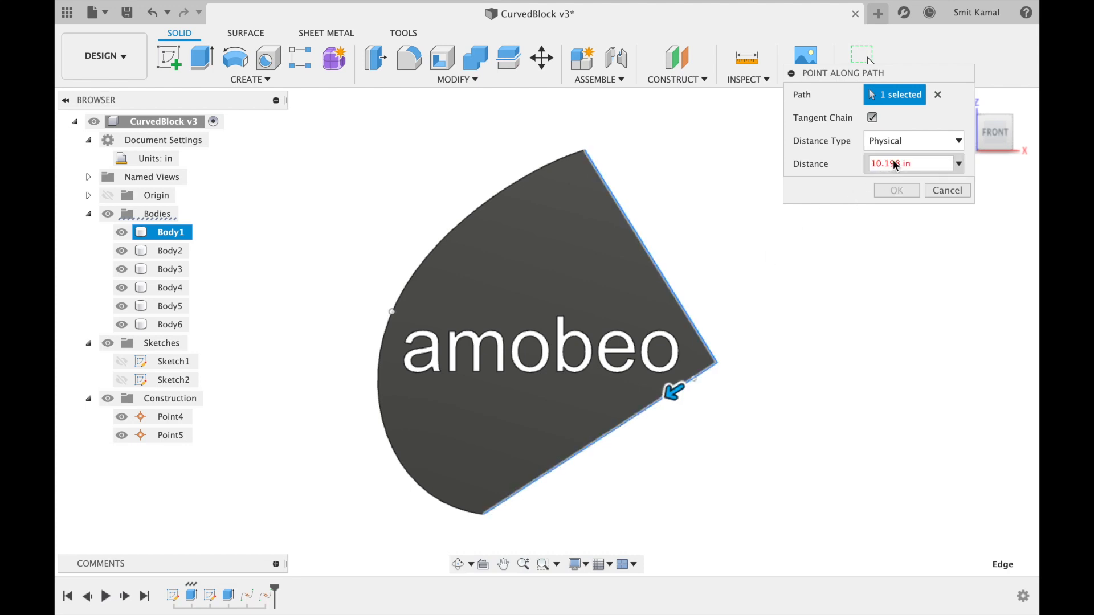
click(910, 141)
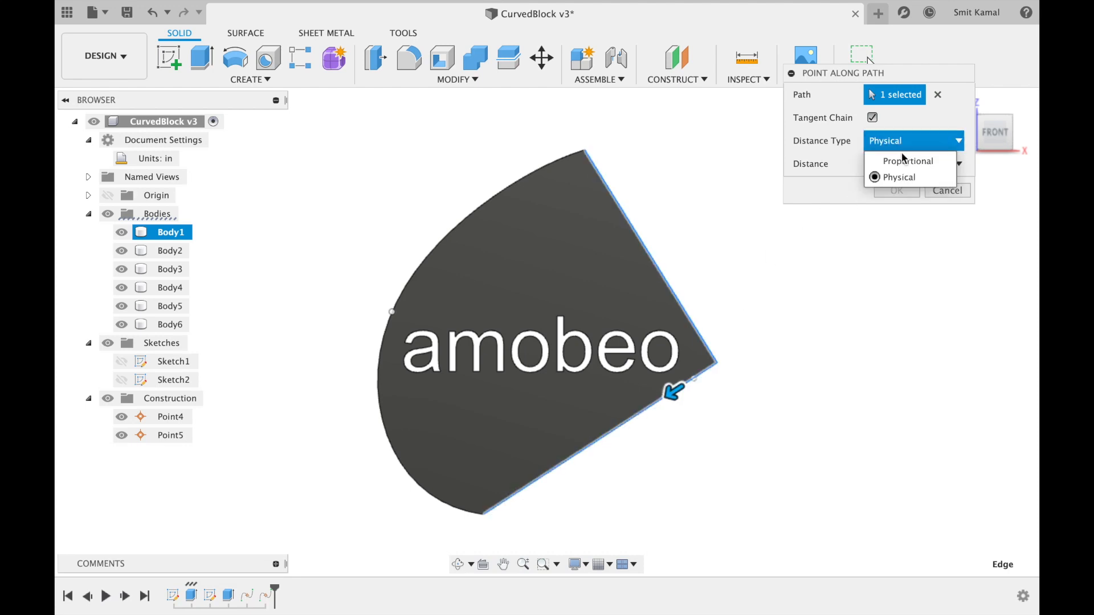
click(908, 161)
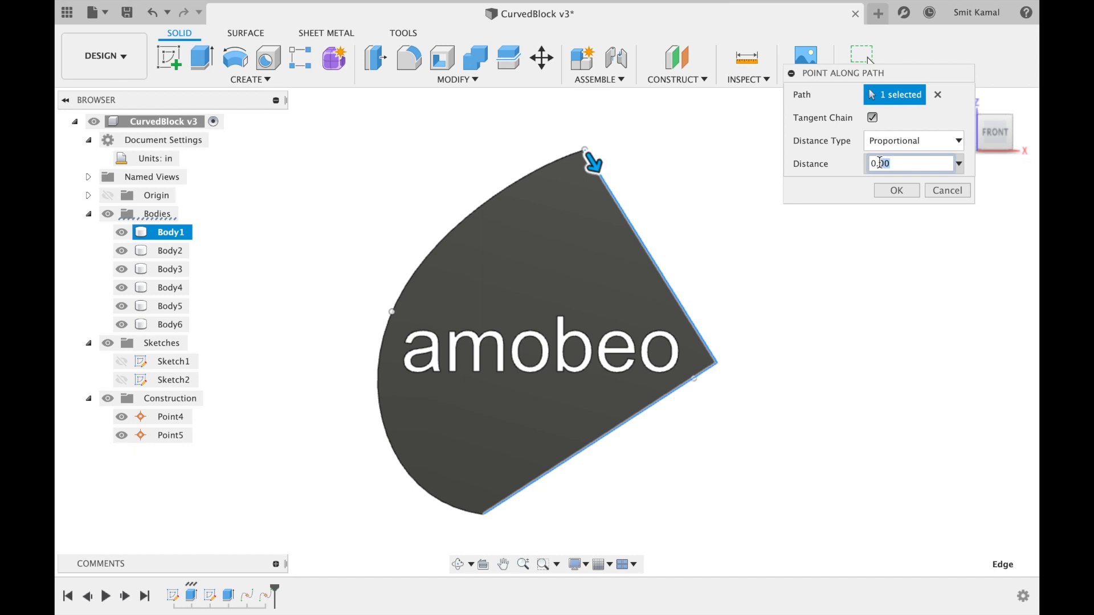
text(0.75)
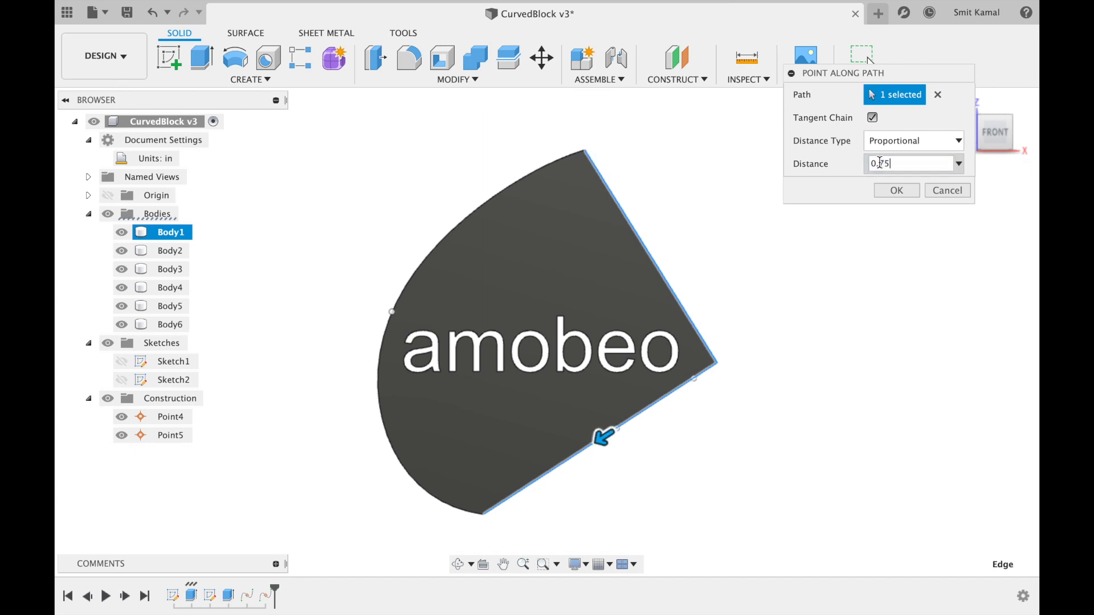
click(895, 191)
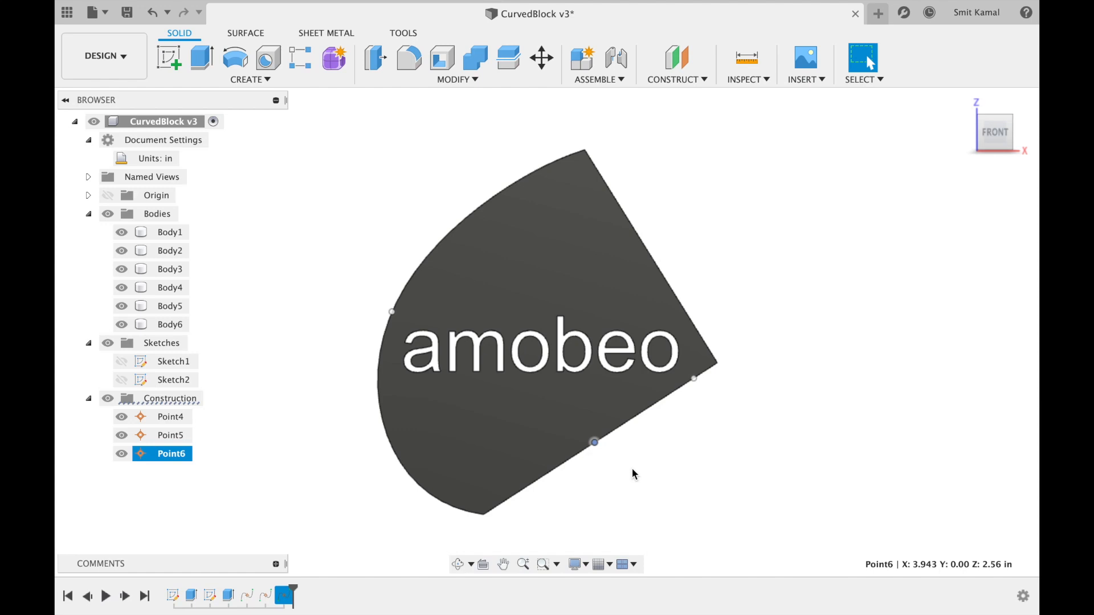
mouse_move(621, 468)
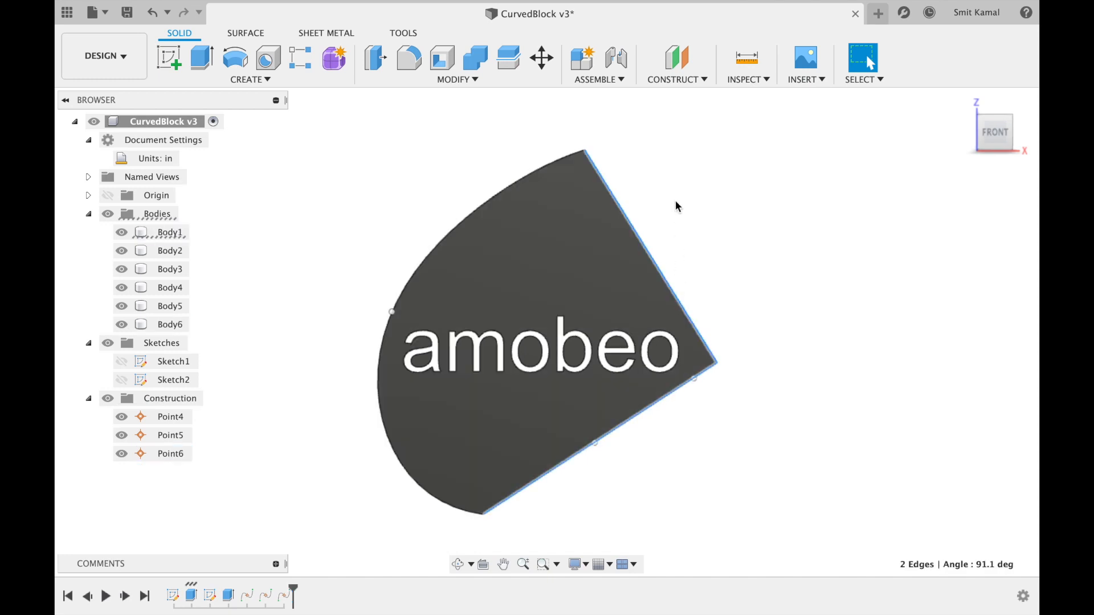
click(169, 231)
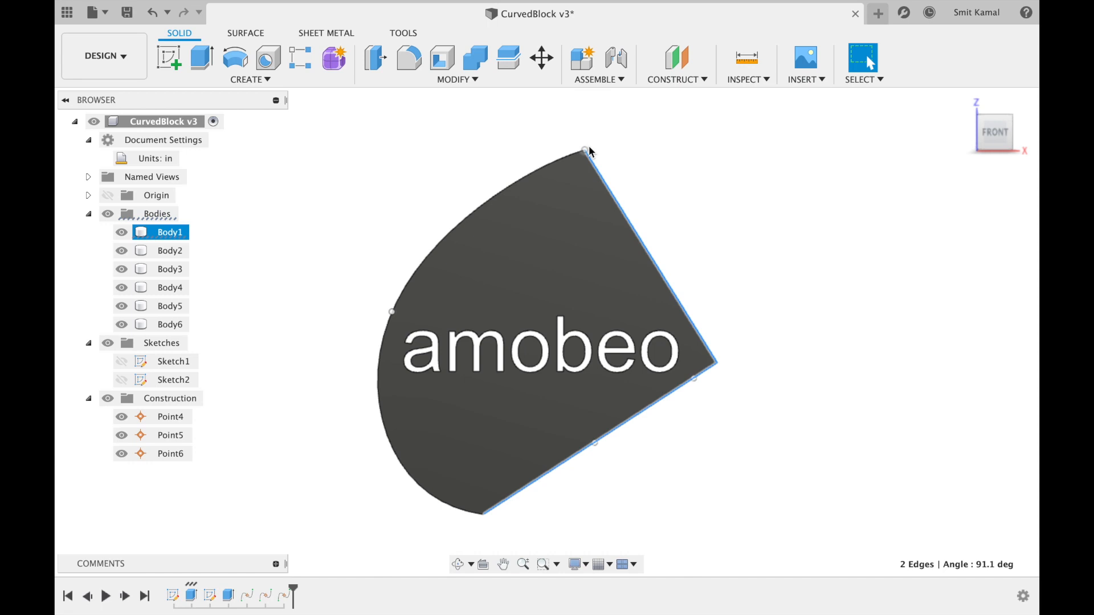